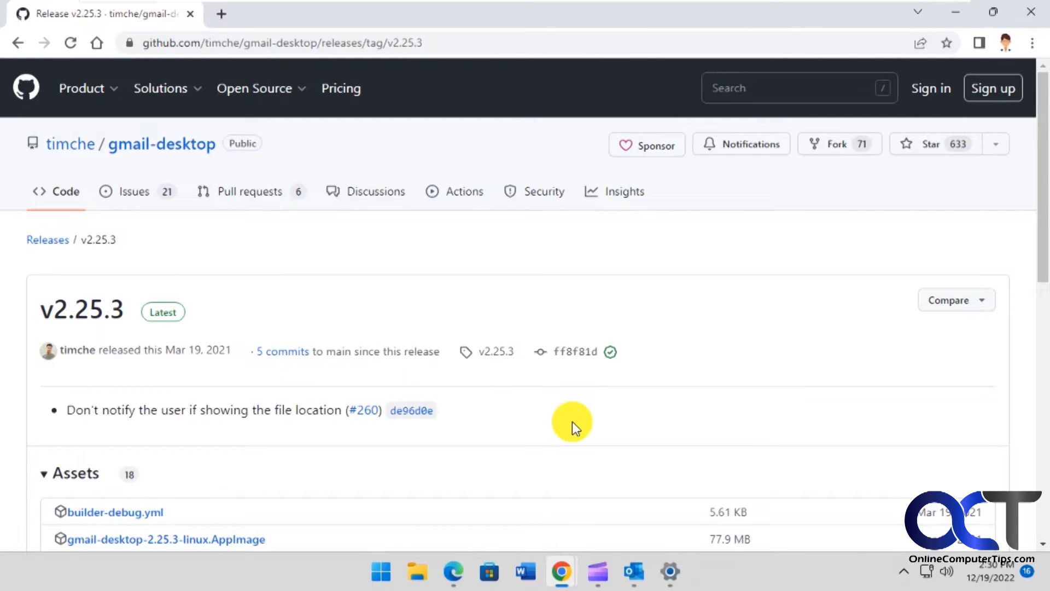
- Scroll the gmail-desktop v2.25.3 release page down to its Assets list of installers
scroll("down", 3)
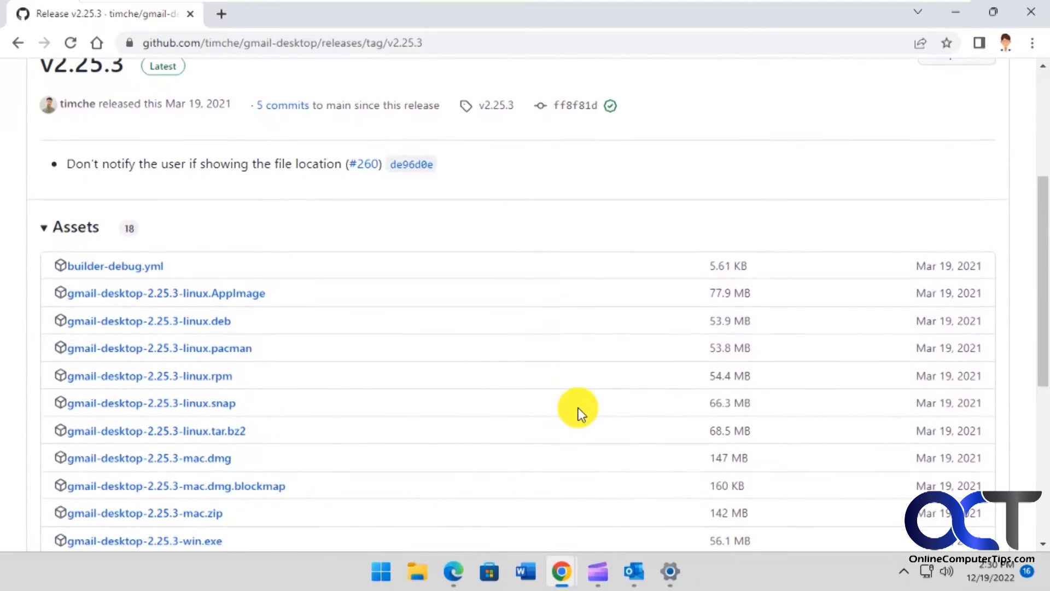
scroll("down", 3)
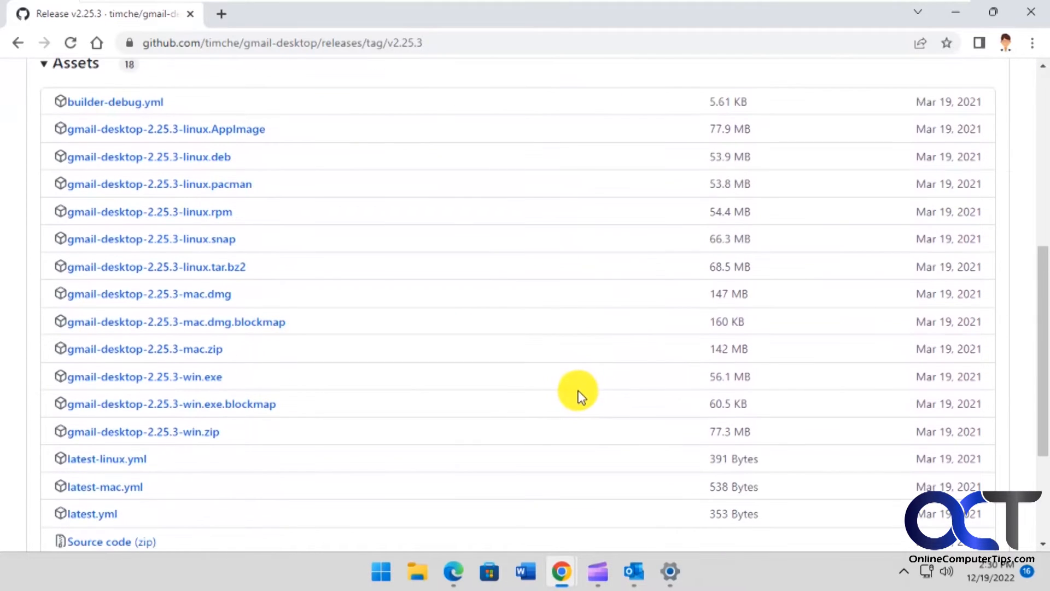
mouse_move(385, 362)
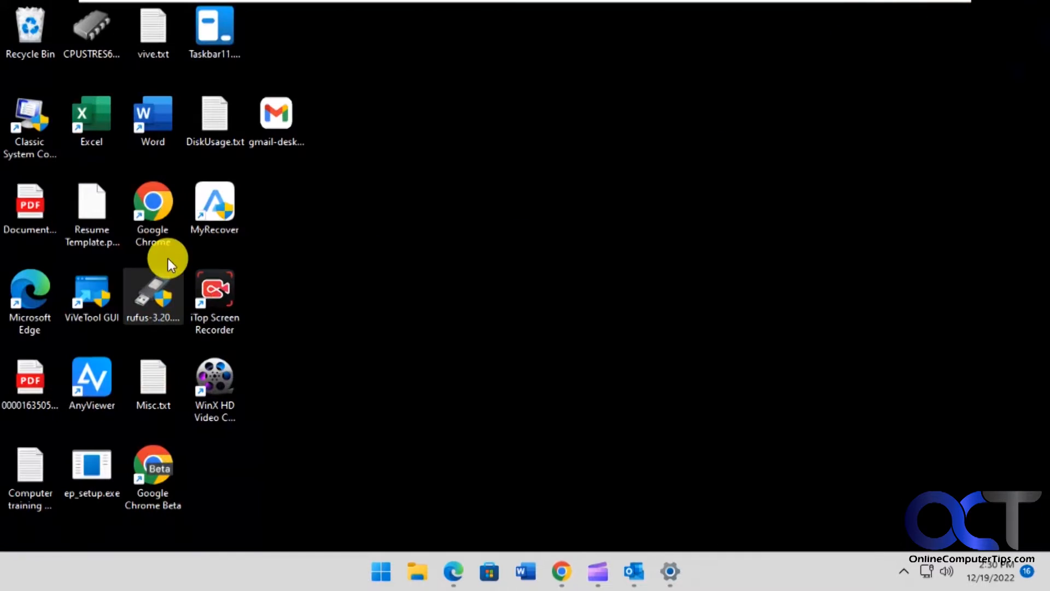
- Launch Gmail Desktop from the desktop shortcut, opening the signed-in inbox window
double_click(275, 120)
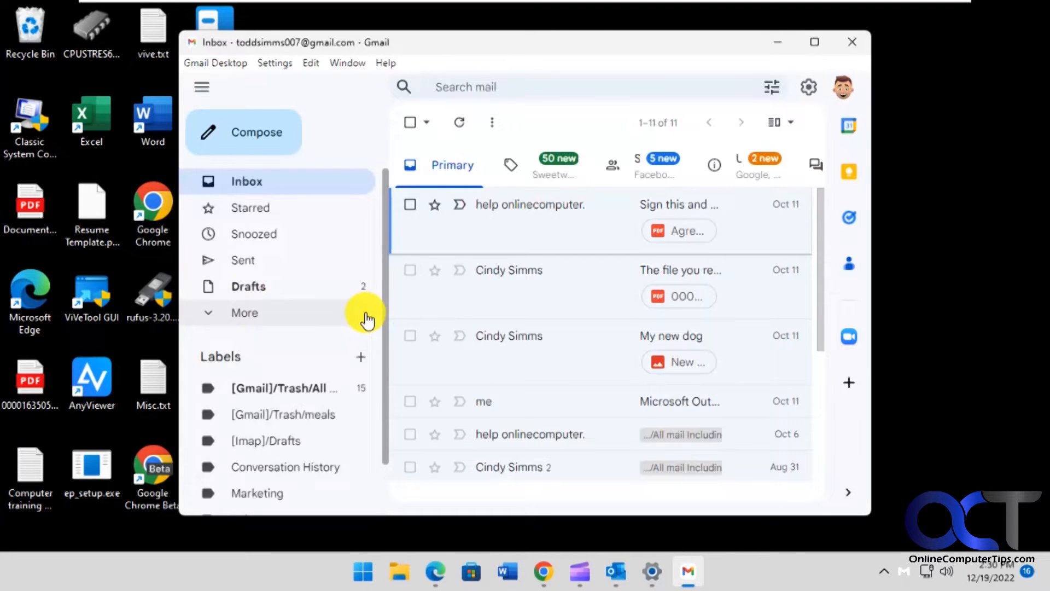
mouse_move(395, 305)
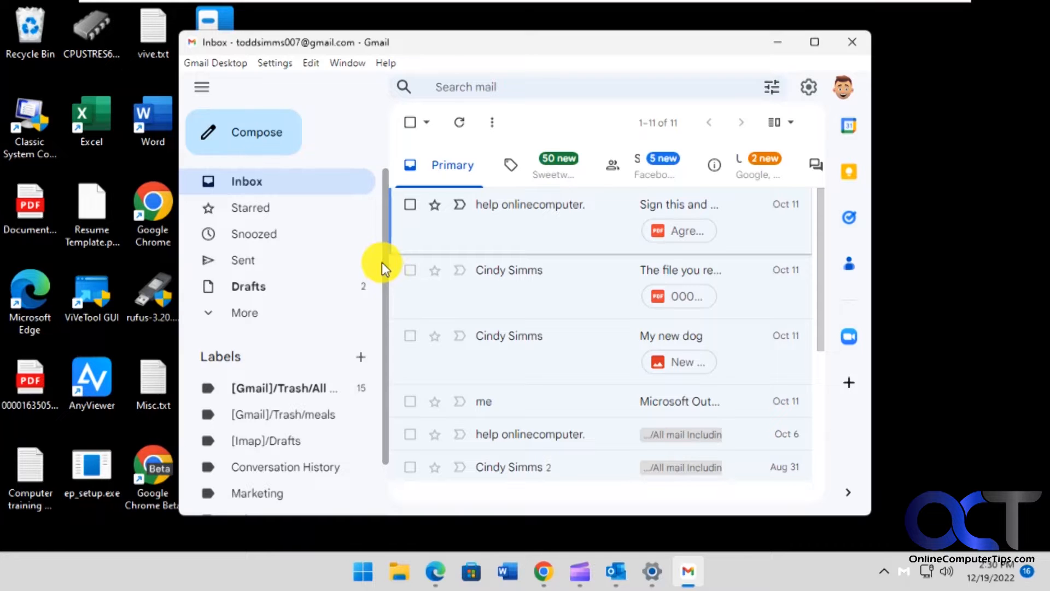
mouse_move(556, 124)
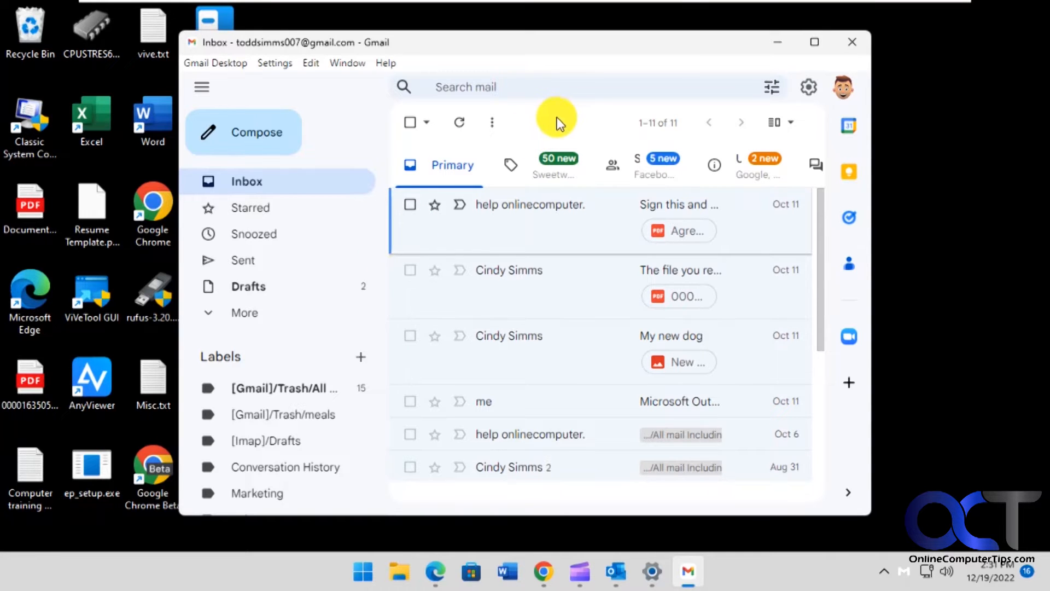
- Maximize the Gmail window, then open and close a new Compose draft
left_click(815, 42)
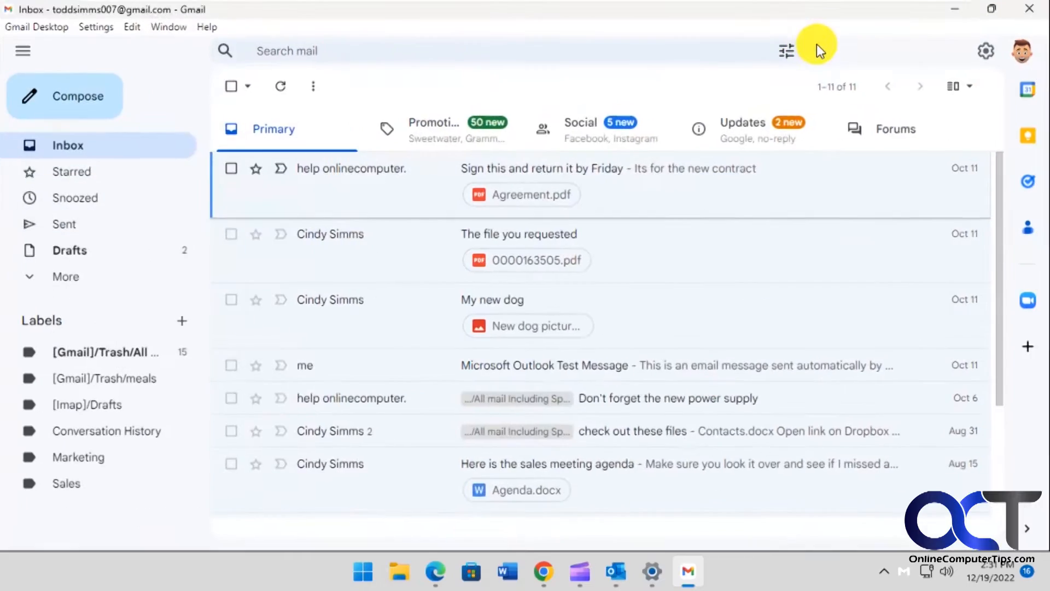
mouse_move(693, 576)
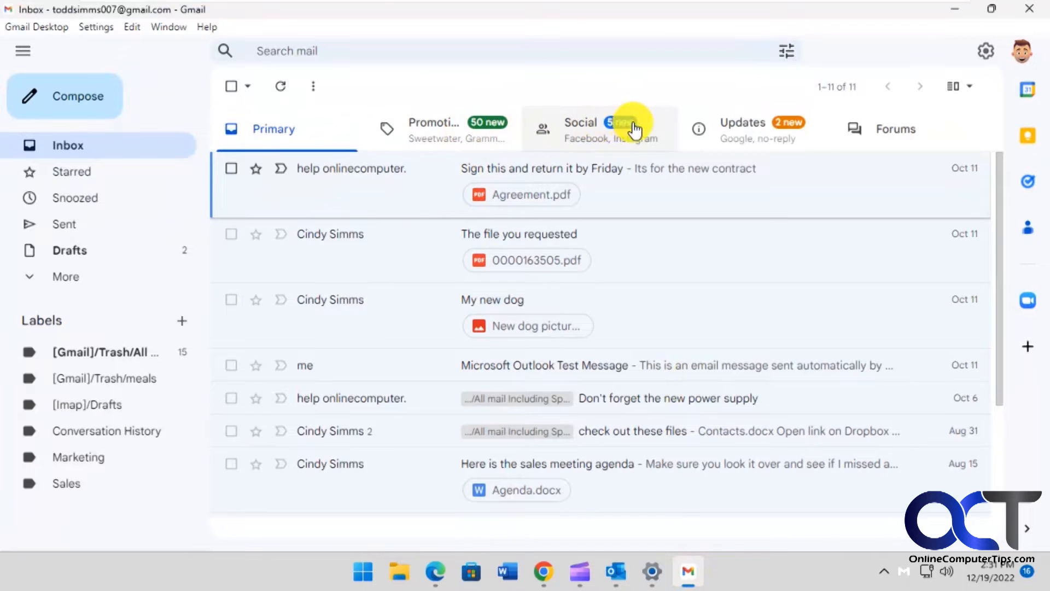
mouse_move(72, 181)
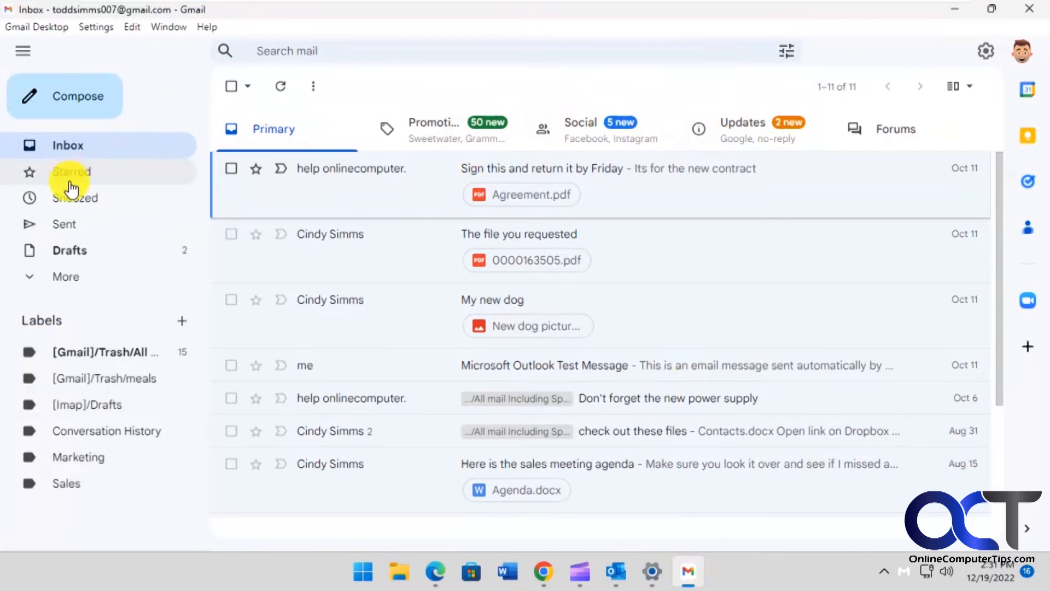
left_click(65, 275)
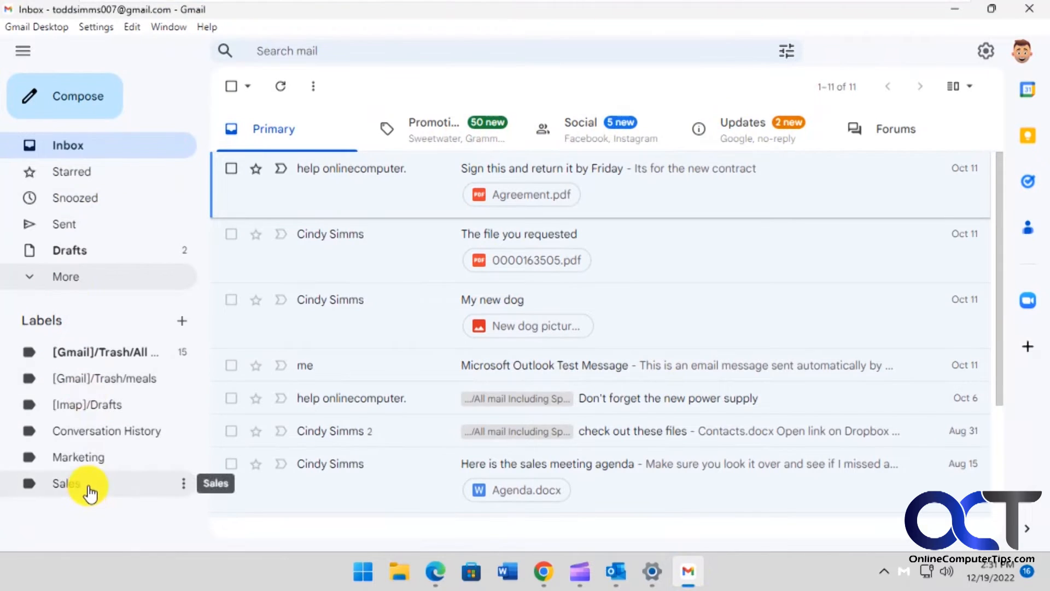
left_click(78, 96)
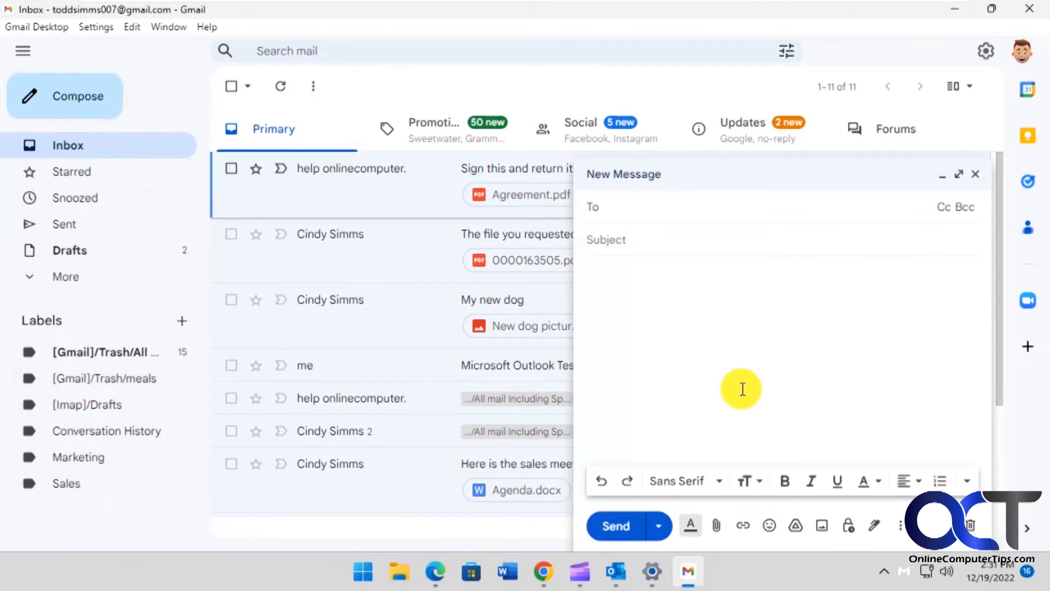
mouse_move(924, 248)
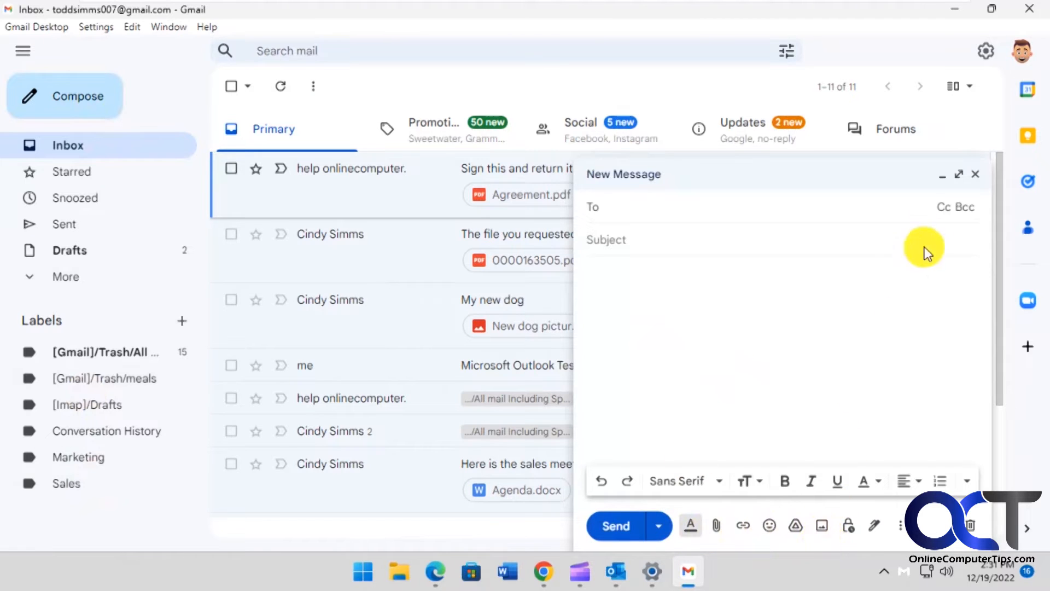
left_click(975, 174)
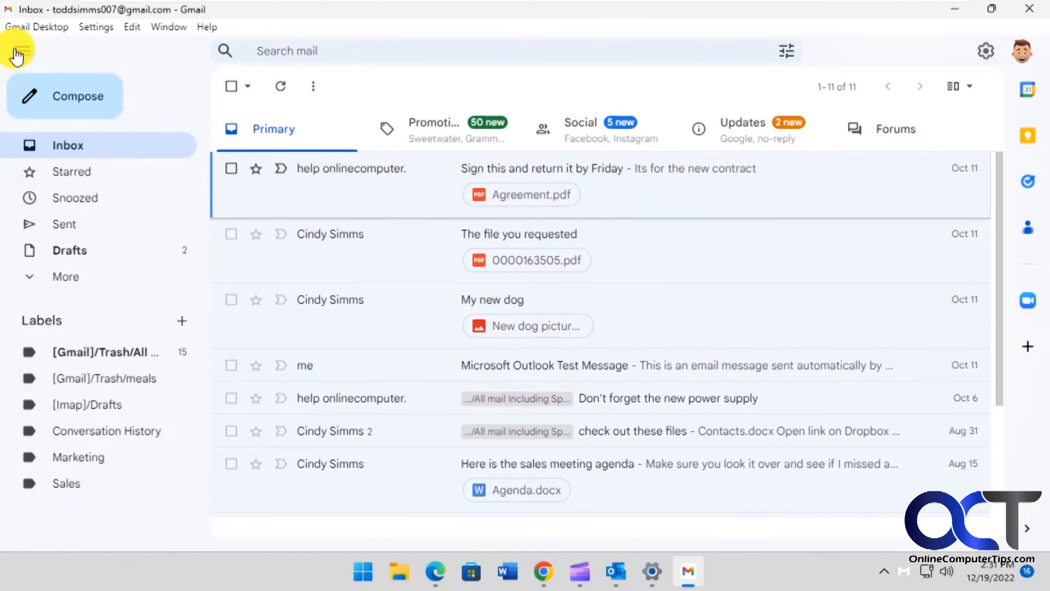
- Collapse and re-expand the side navigation, then show the Quick settings panel
left_click(18, 50)
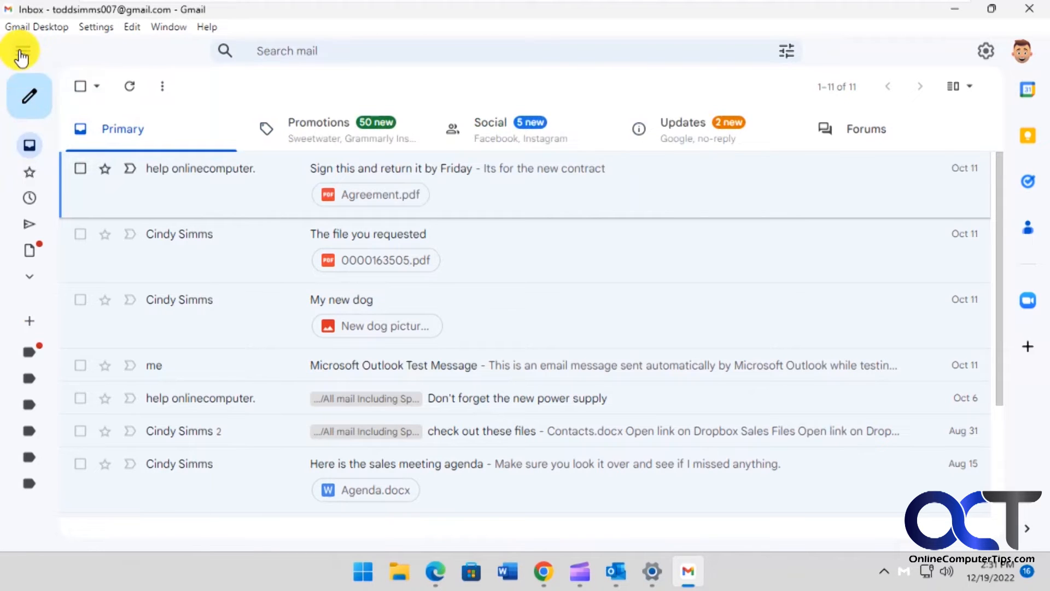
left_click(21, 51)
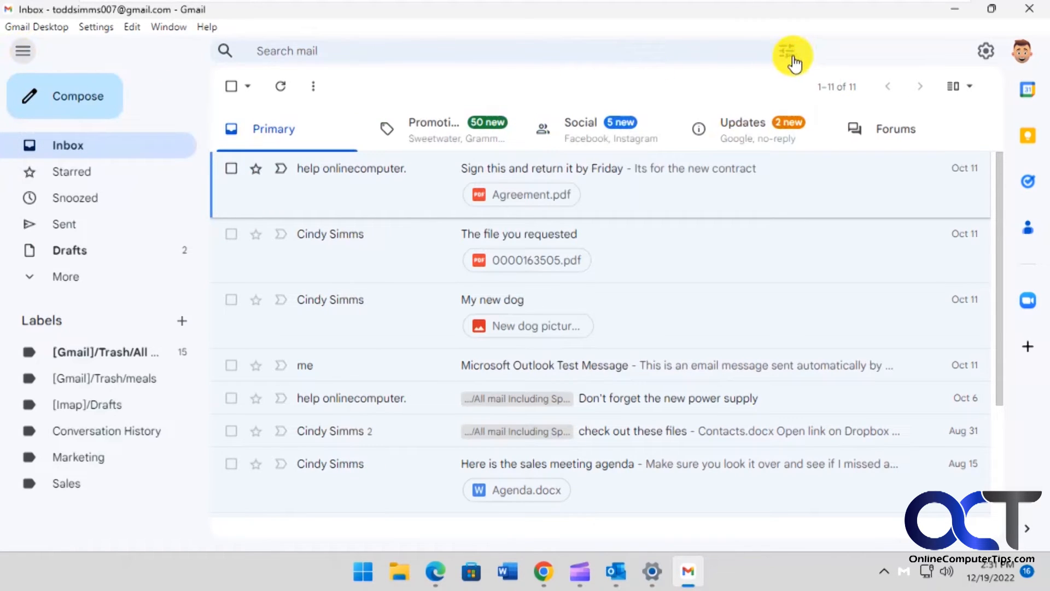
left_click(985, 50)
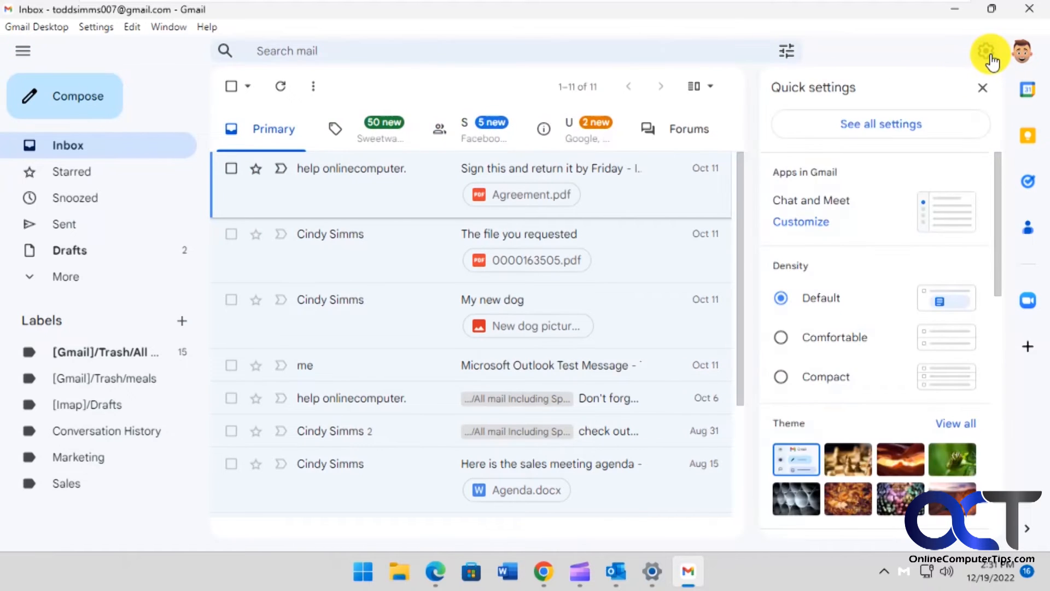
- Open See all settings to view the General tab, then return to Inbox
left_click(880, 124)
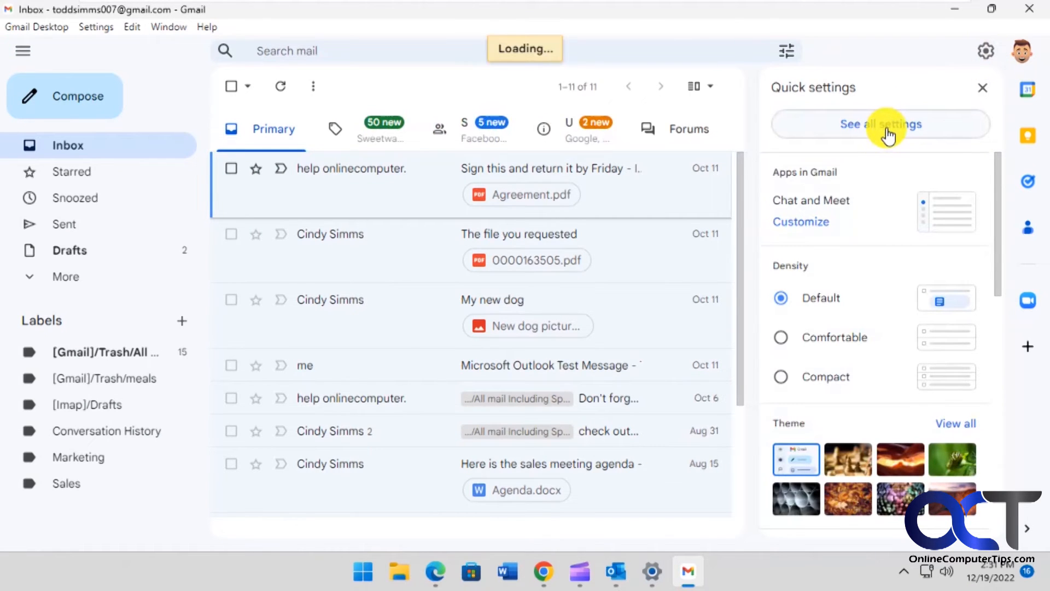
left_click(880, 124)
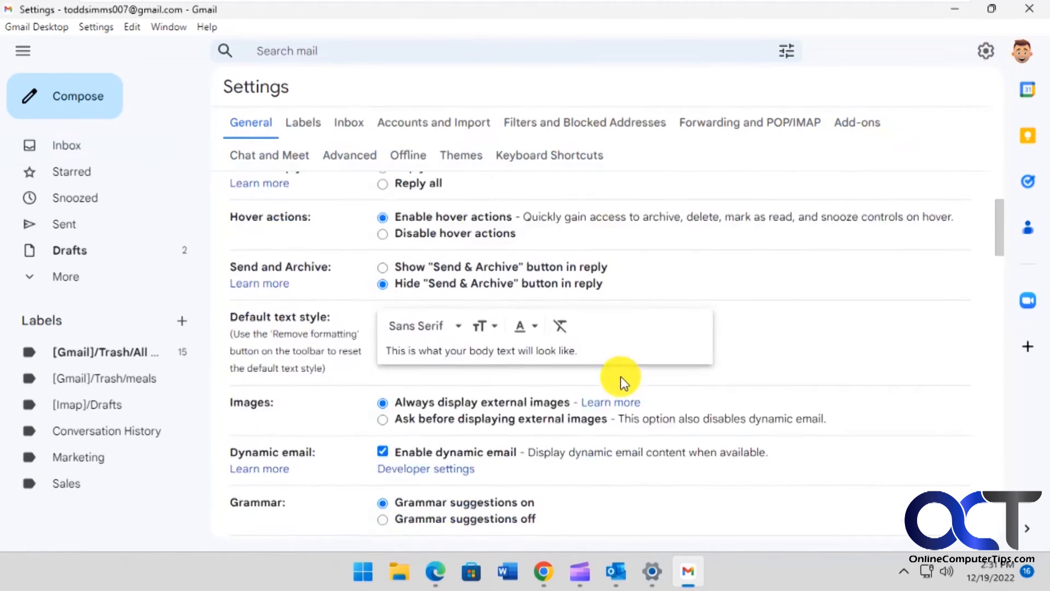
scroll("up", 3)
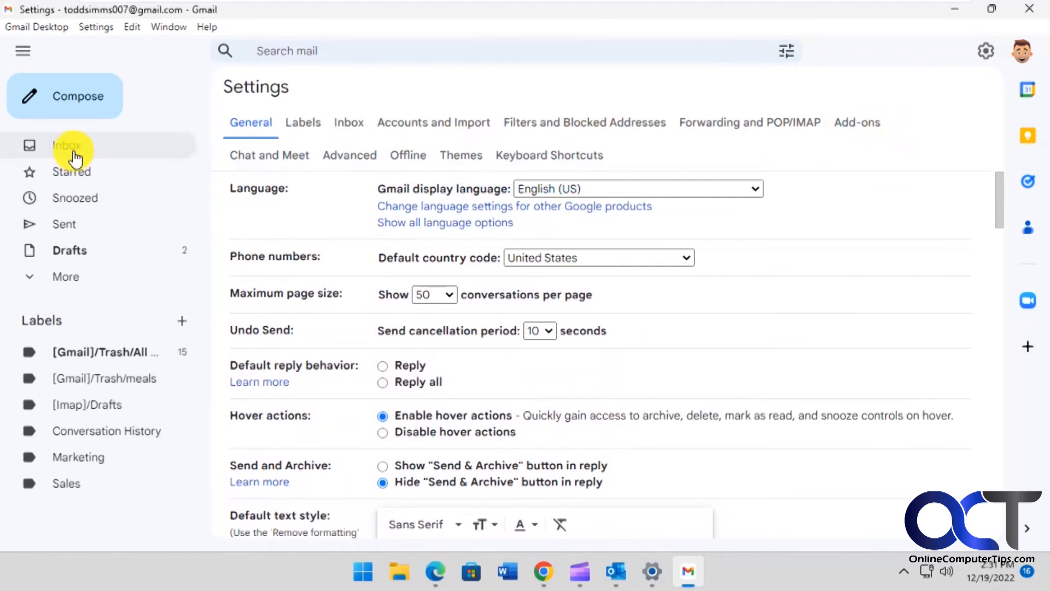
left_click(66, 145)
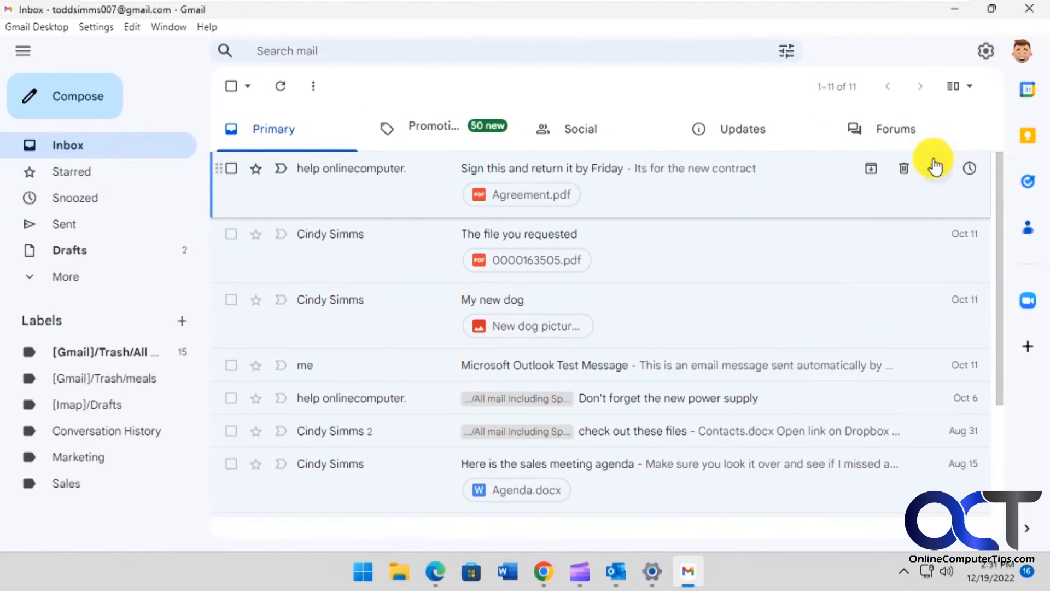